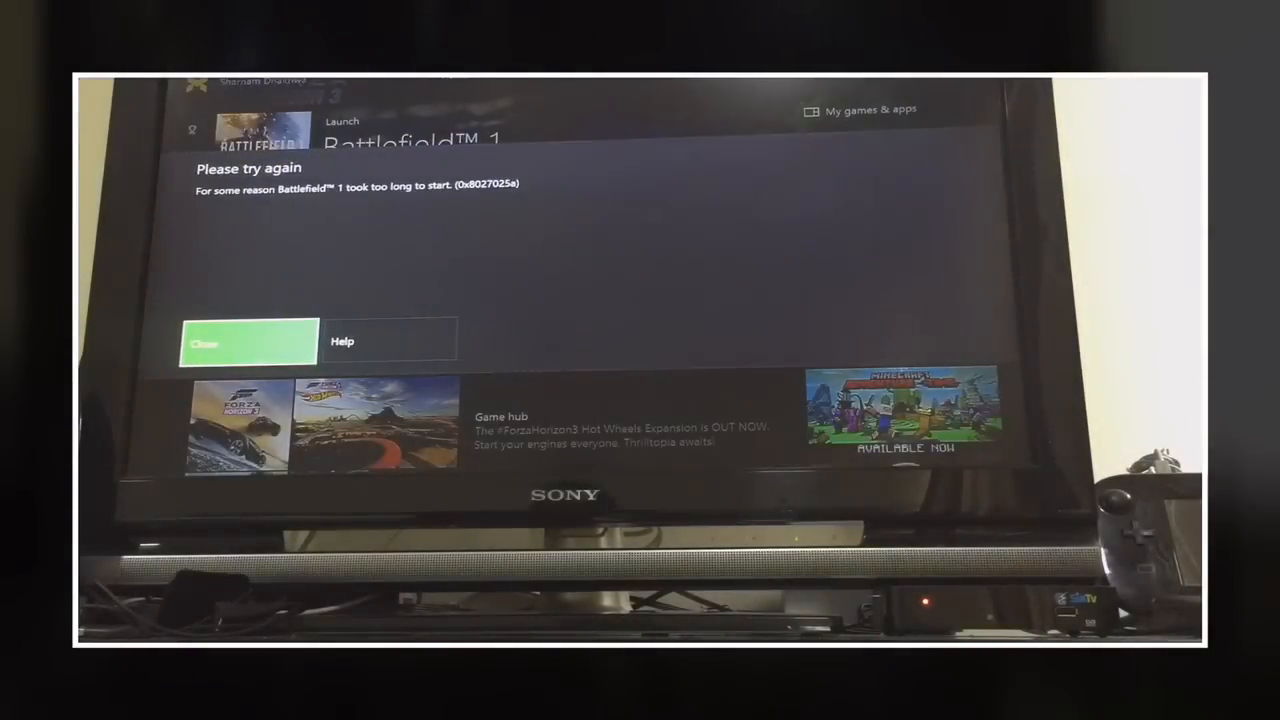
Close the Battlefield 1 'Please try again' error 0x8027025a.
{"action": "left_click", "coordinate": [248, 341]}
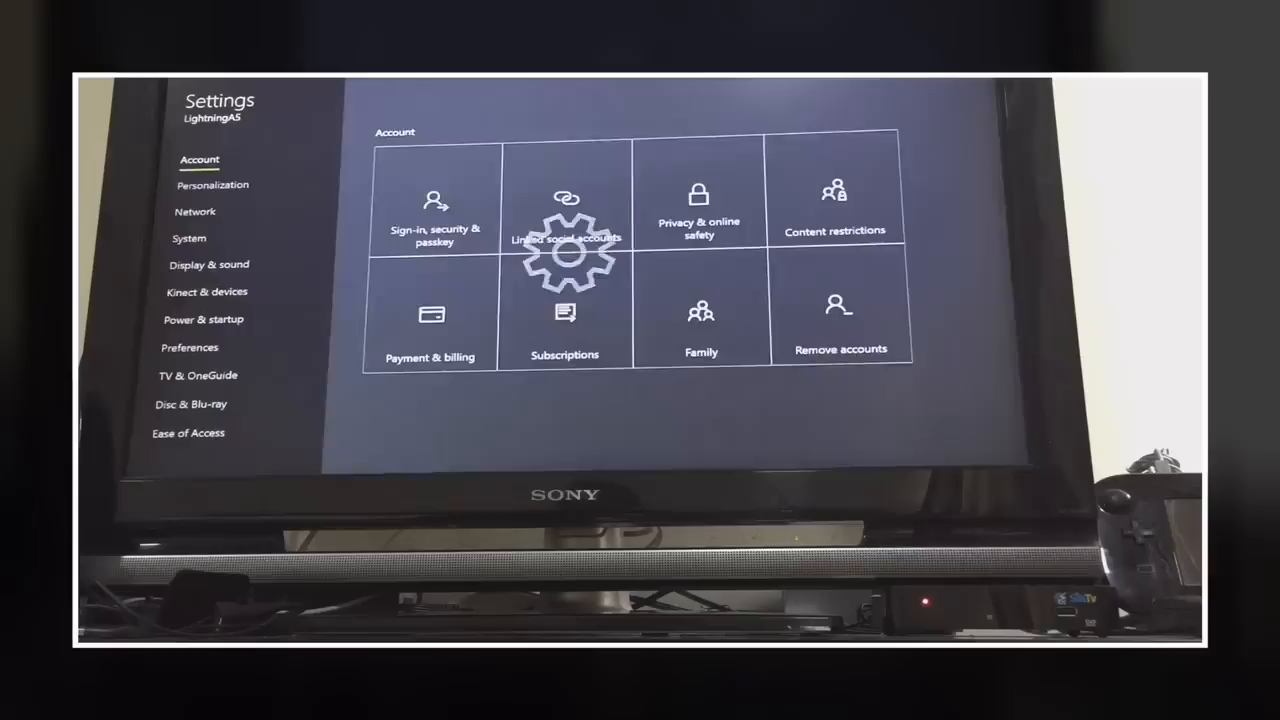
Go to System settings and open Console info with the OS version details.
{"action": "left_click", "coordinate": [188, 238]}
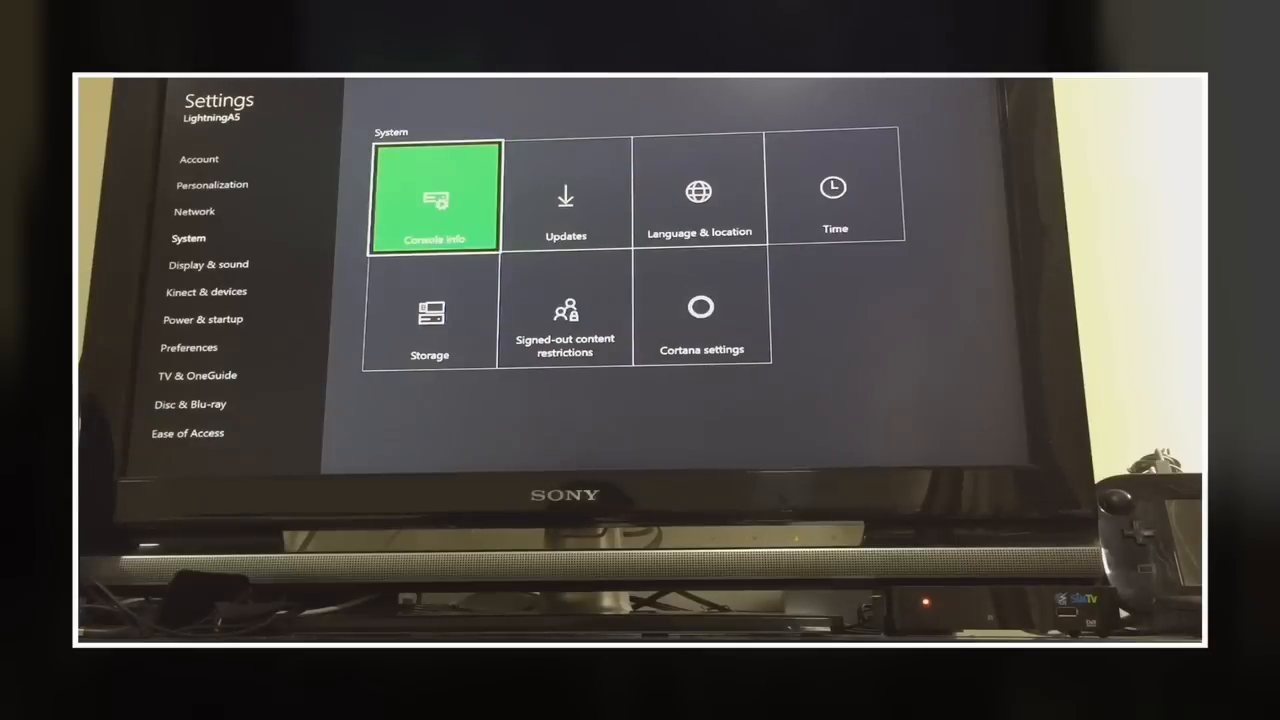
{"action": "left_click", "coordinate": [434, 197]}
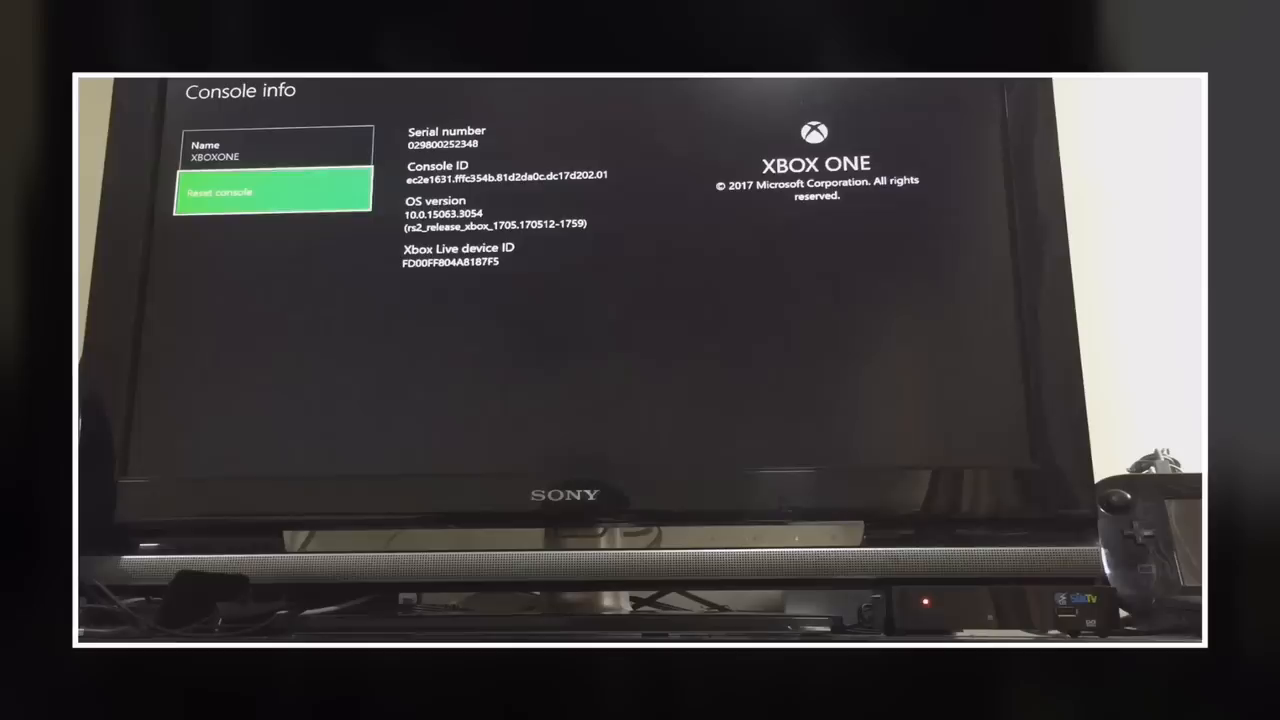
{"action": "left_click", "coordinate": [273, 191]}
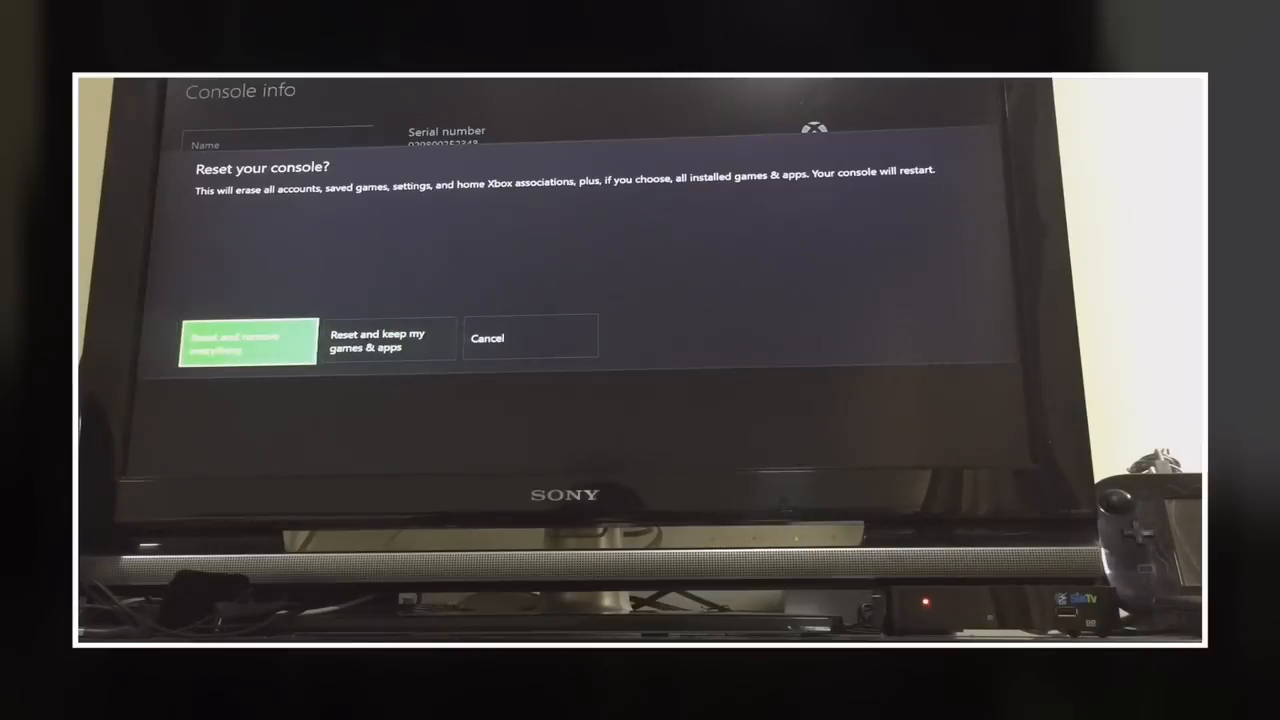
{"action": "left_click", "coordinate": [388, 340]}
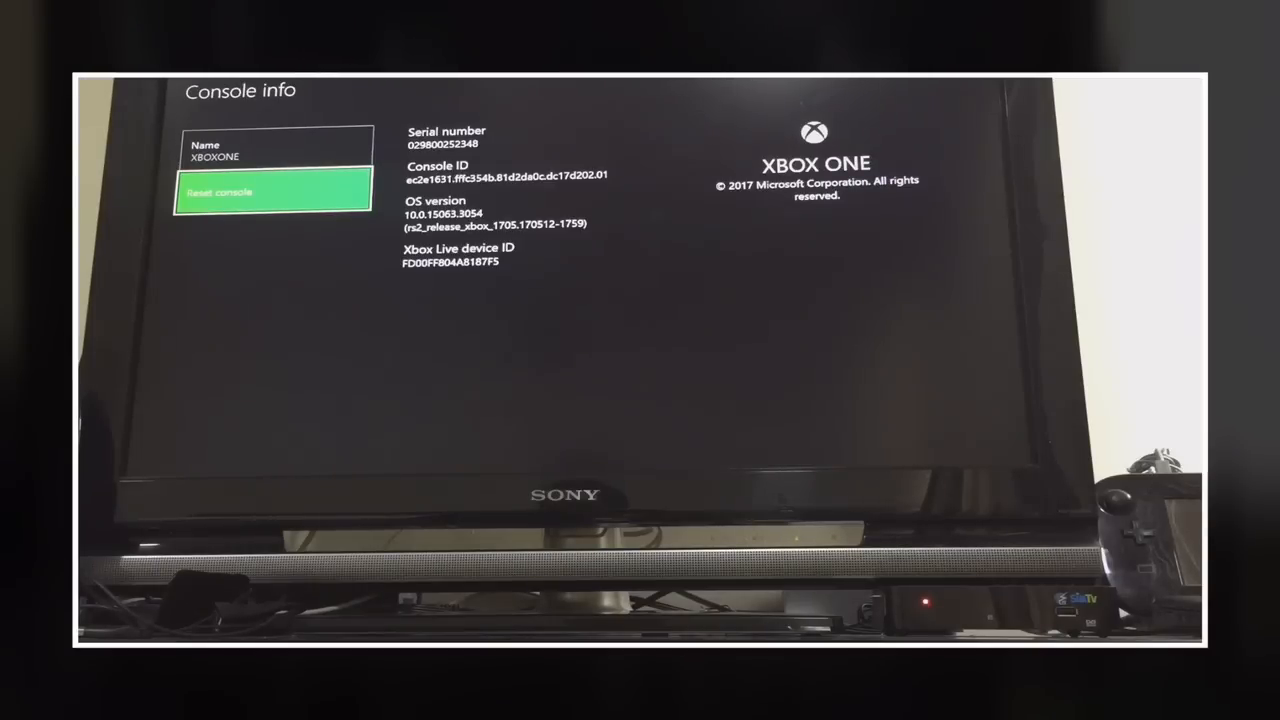
{"action": "left_click", "coordinate": [272, 191]}
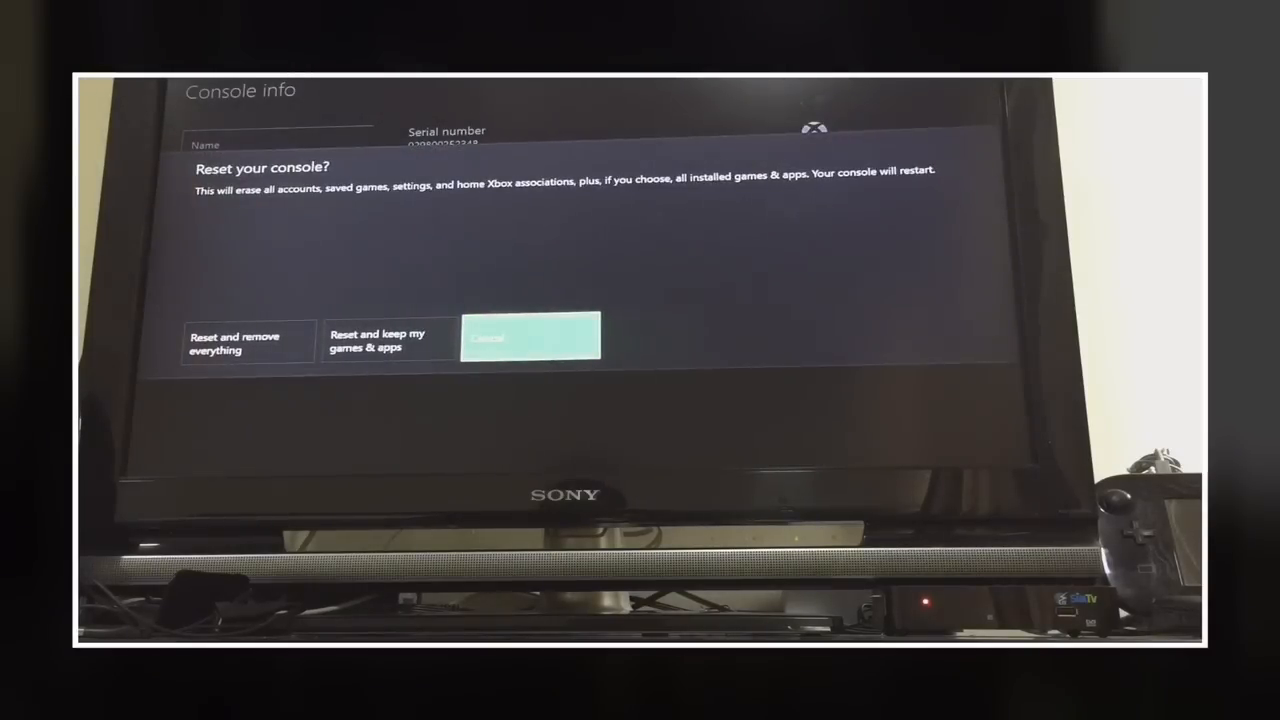
{"action": "left_click", "coordinate": [530, 337]}
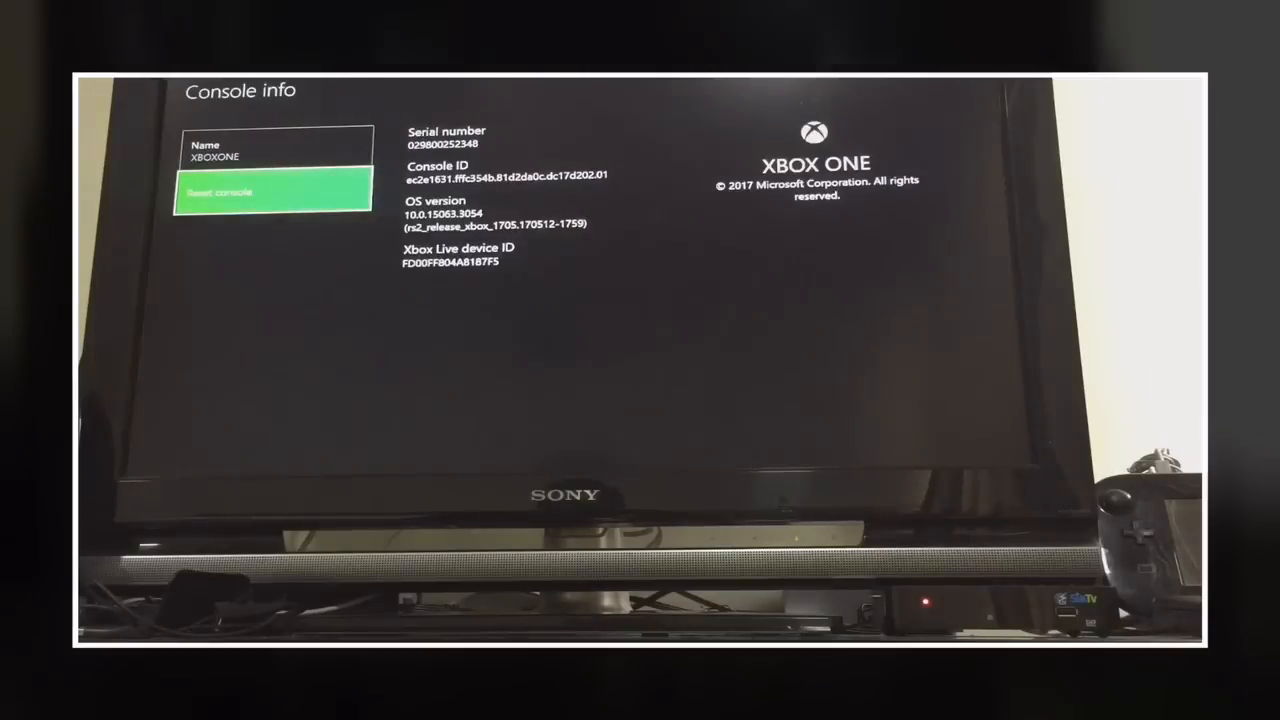